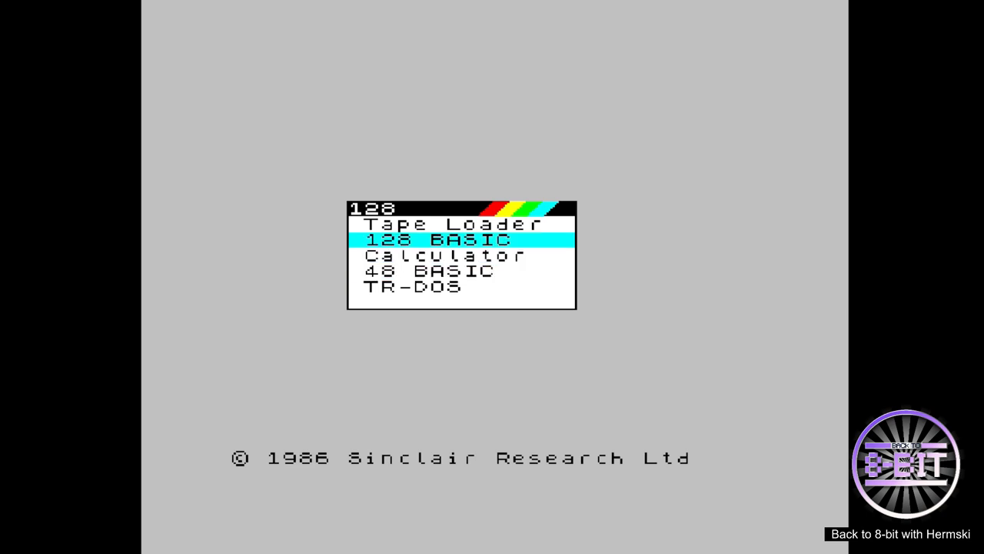
Scroll the tape browser up to the TOSEC Games [TAP] folder.
{"action": "key", "text": "up"}
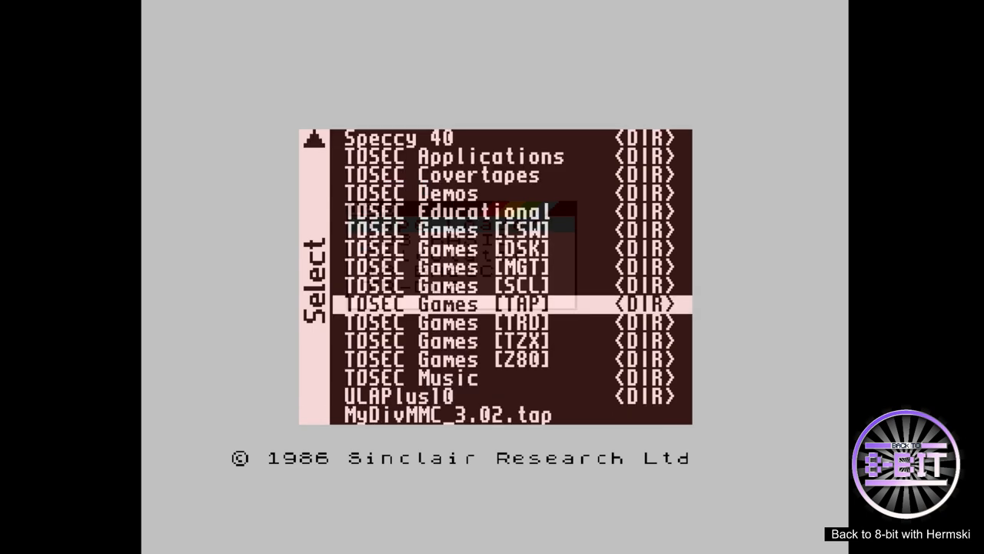
{"action": "key", "text": "up"}
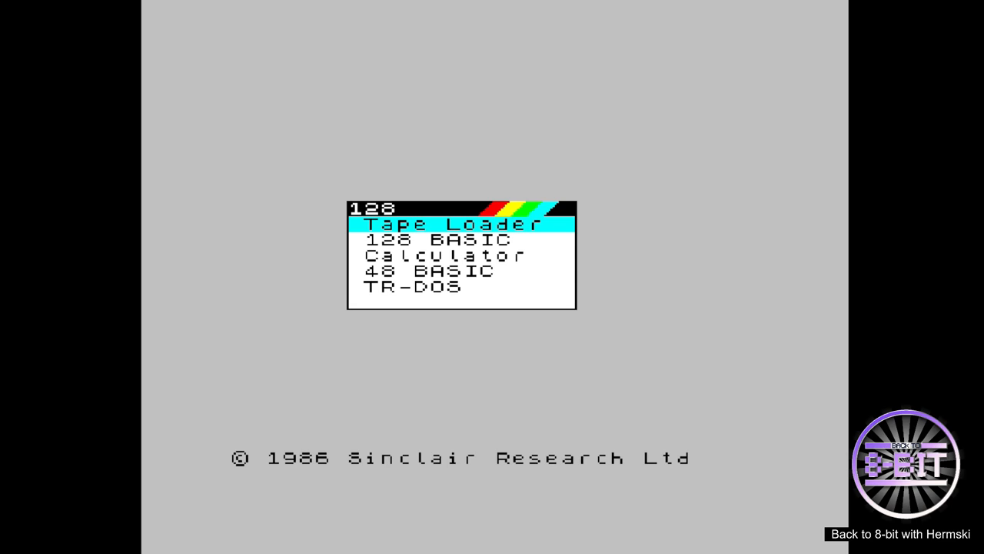
Move down the browser to the Alien Slap Head game folder and load it.
{"action": "key", "text": "down"}
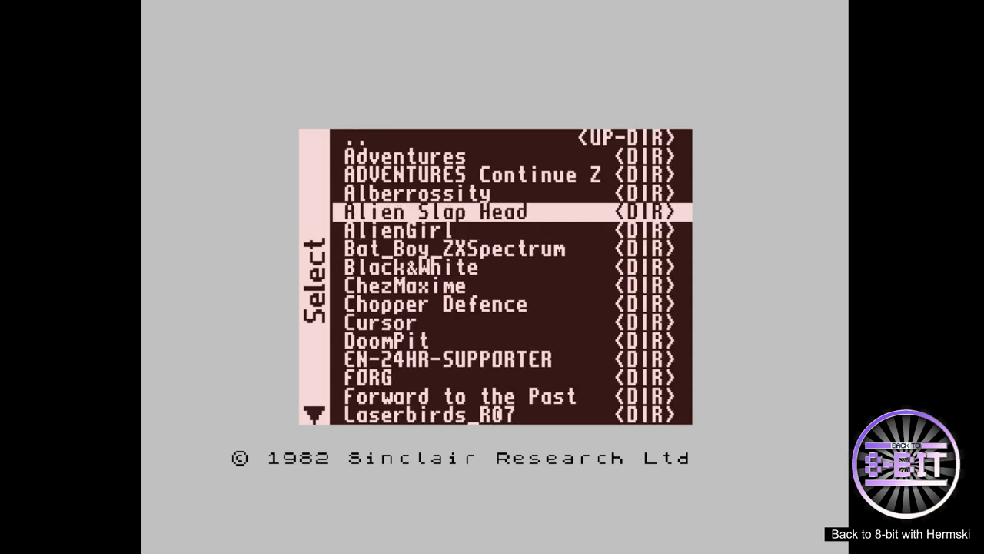
{"action": "key", "text": "Down"}
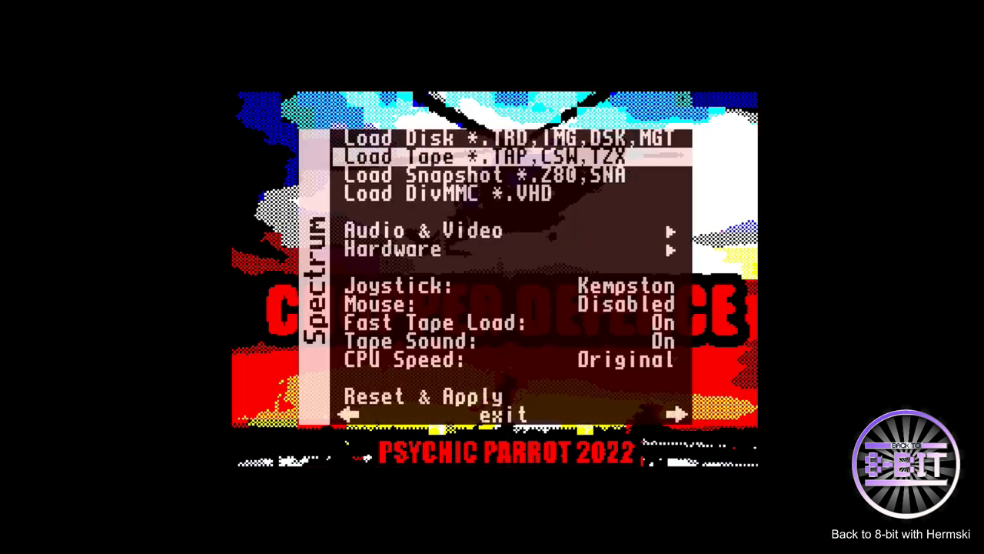
{"action": "key", "text": "Down"}
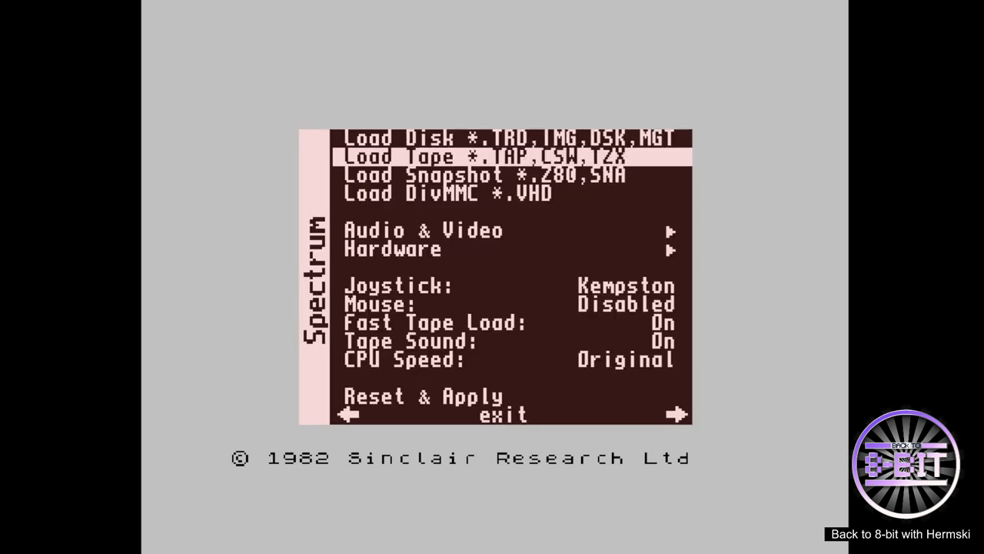
Open the tape file browser, enter a TOSEC folder, and highlight [KL-KO].
{"action": "left_click", "coordinate": [485, 157]}
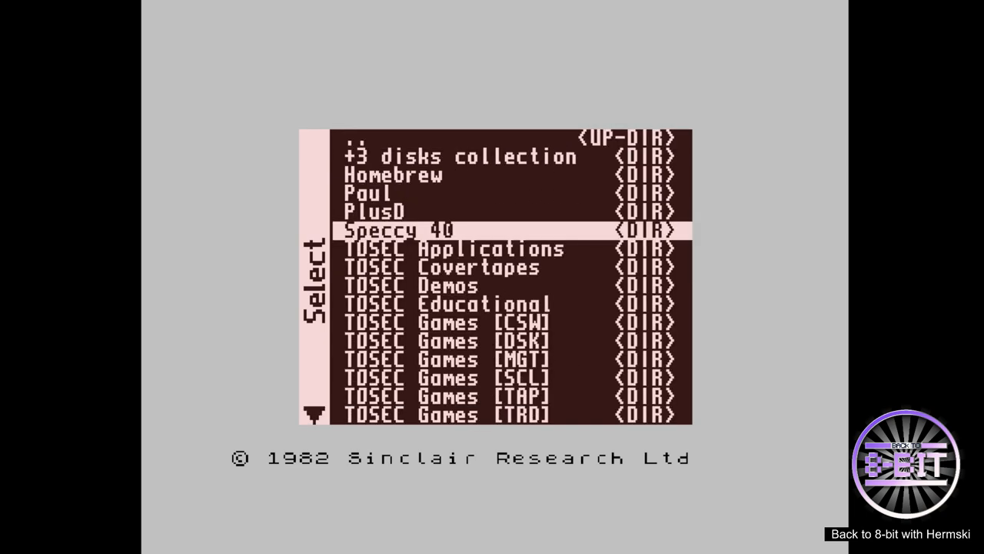
{"action": "key", "text": "Down"}
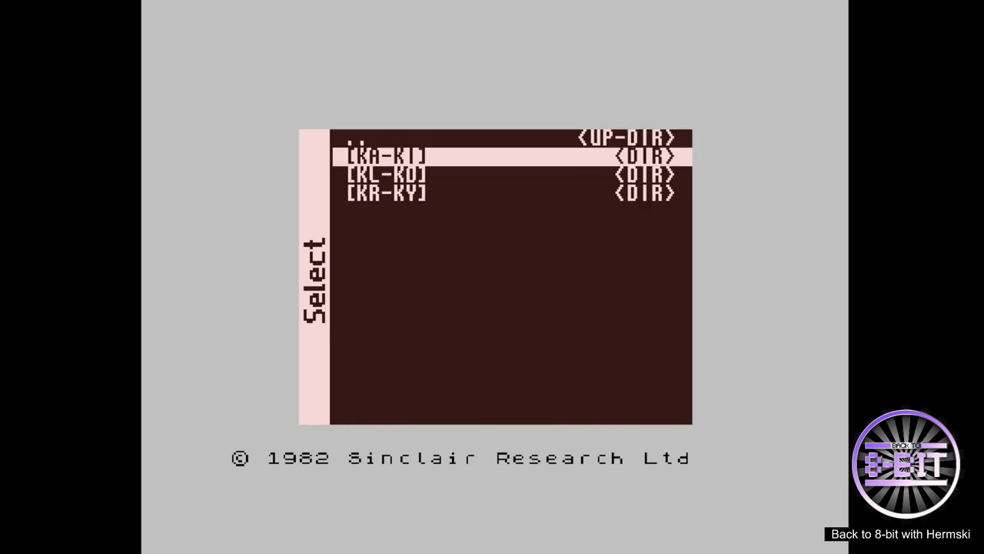
{"action": "key", "text": "Down"}
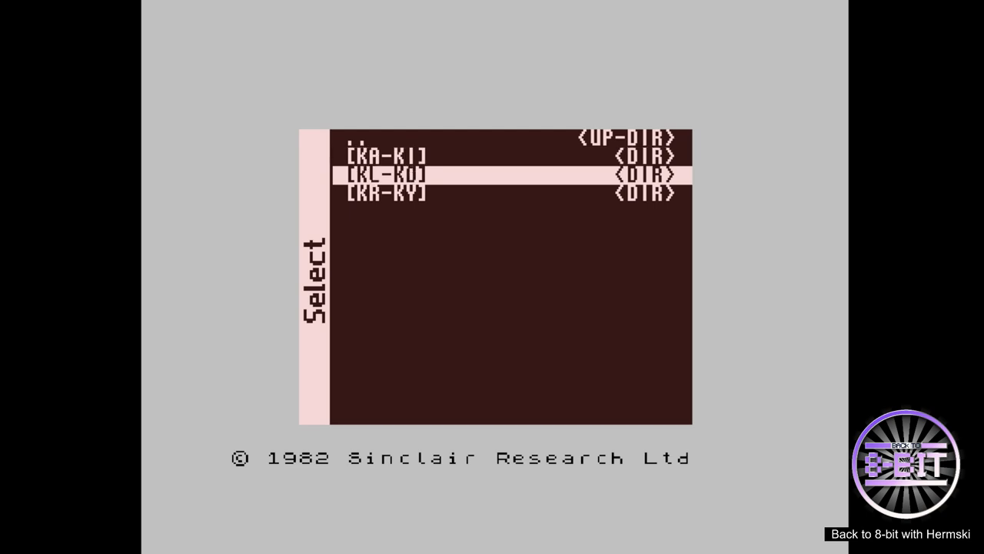